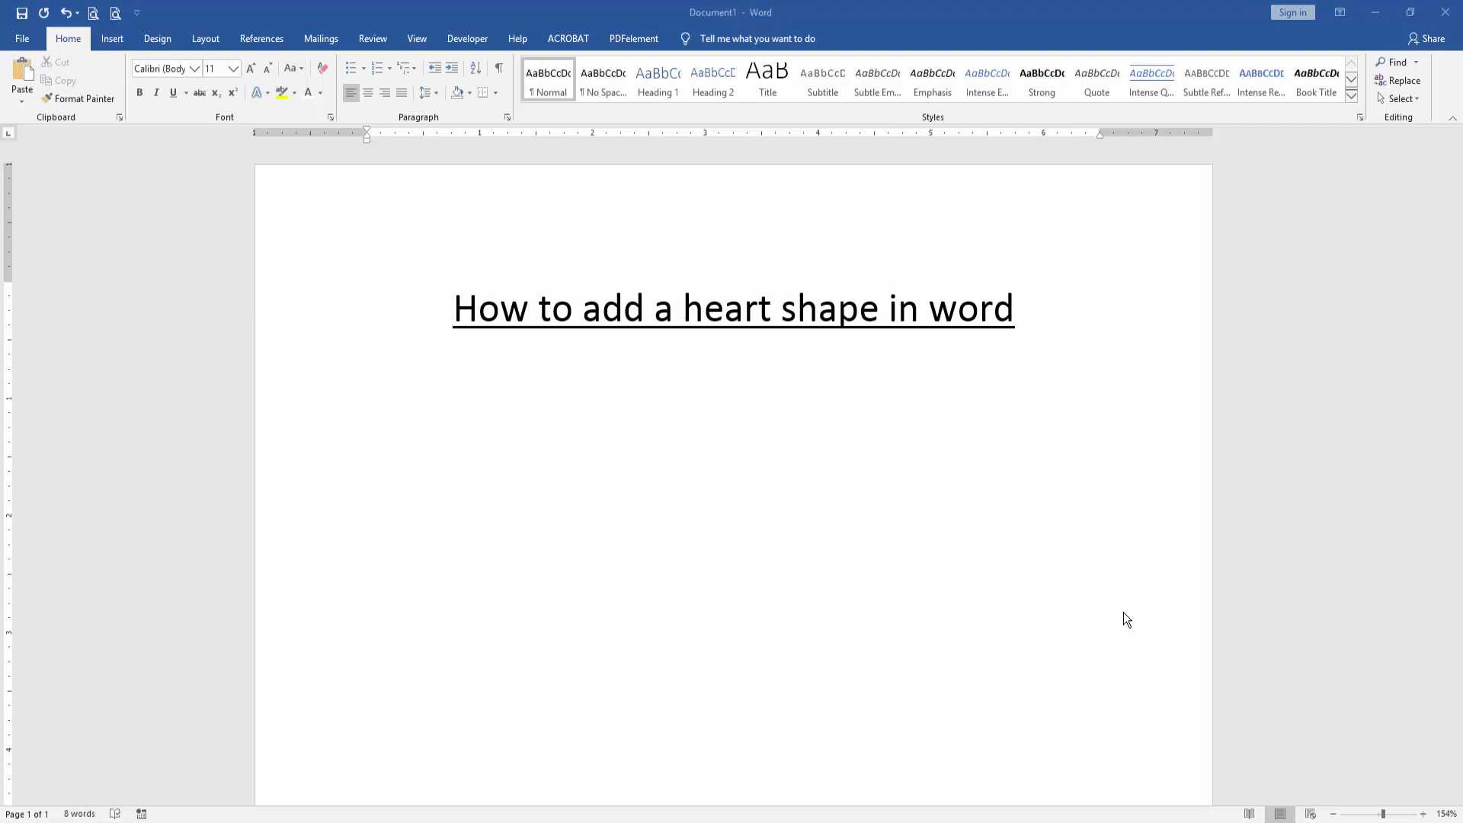
mouse_move(1124, 612)
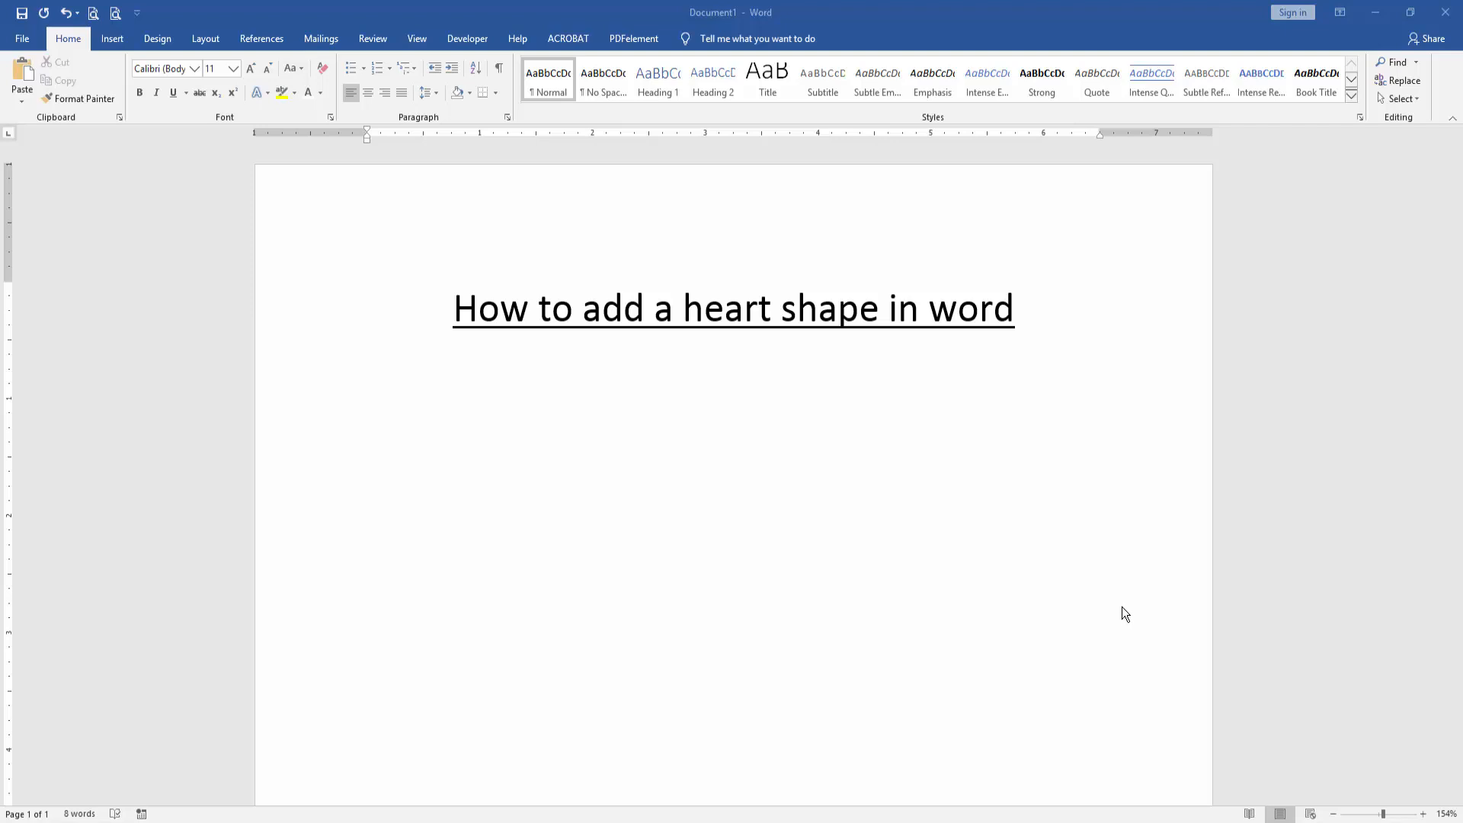
mouse_move(1122, 612)
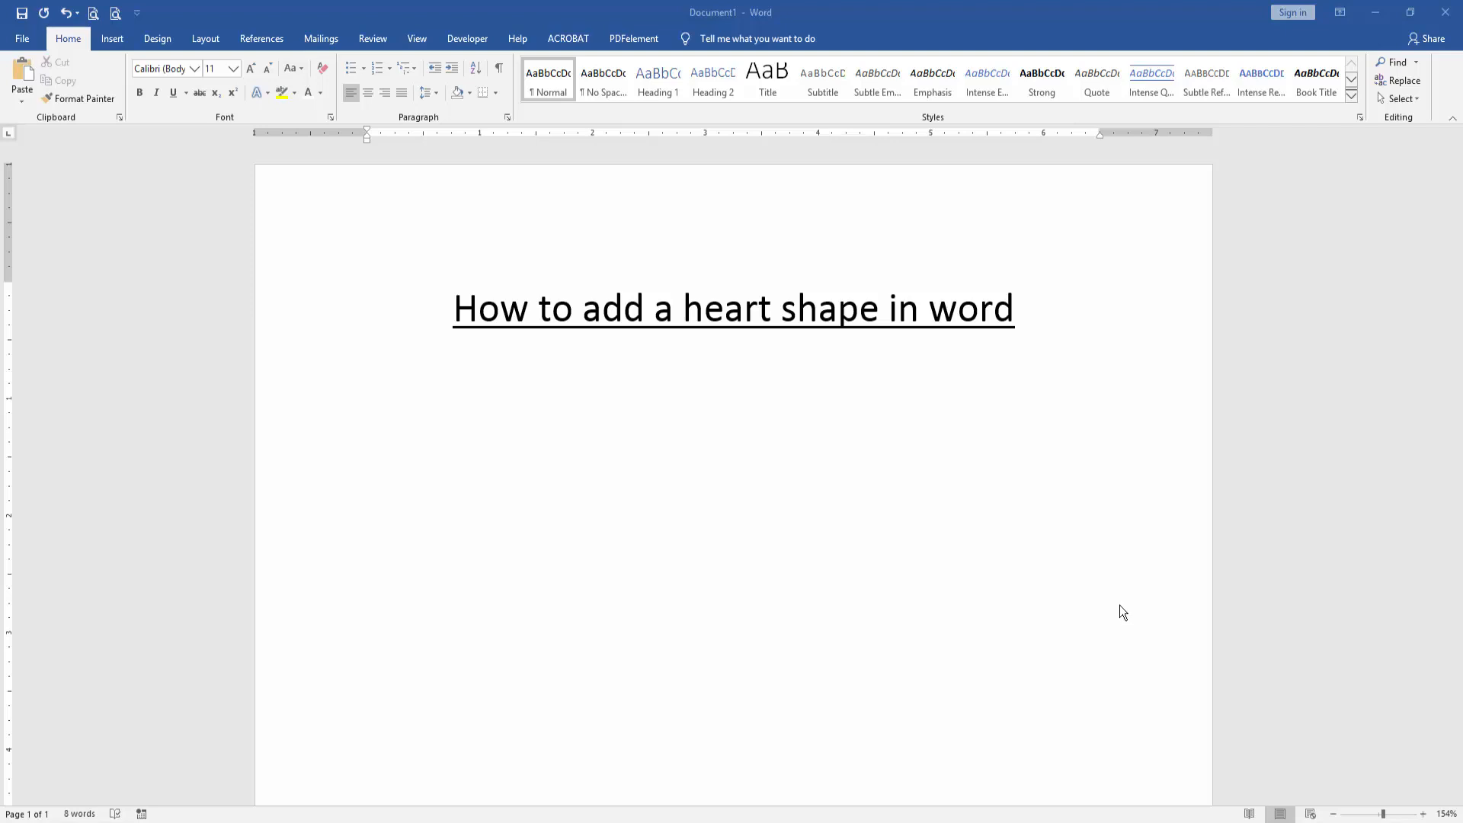
mouse_move(664, 436)
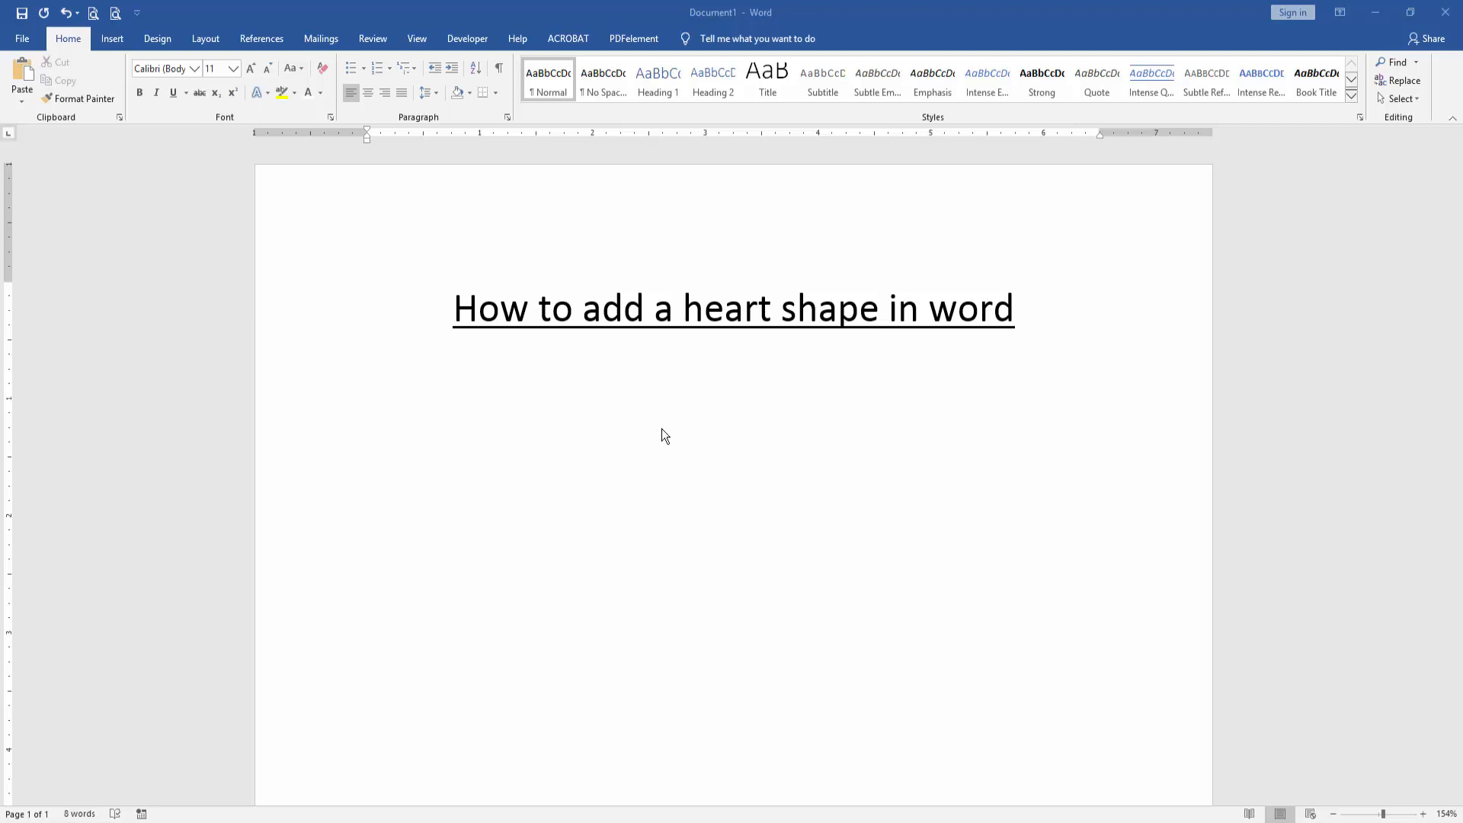
mouse_move(106, 53)
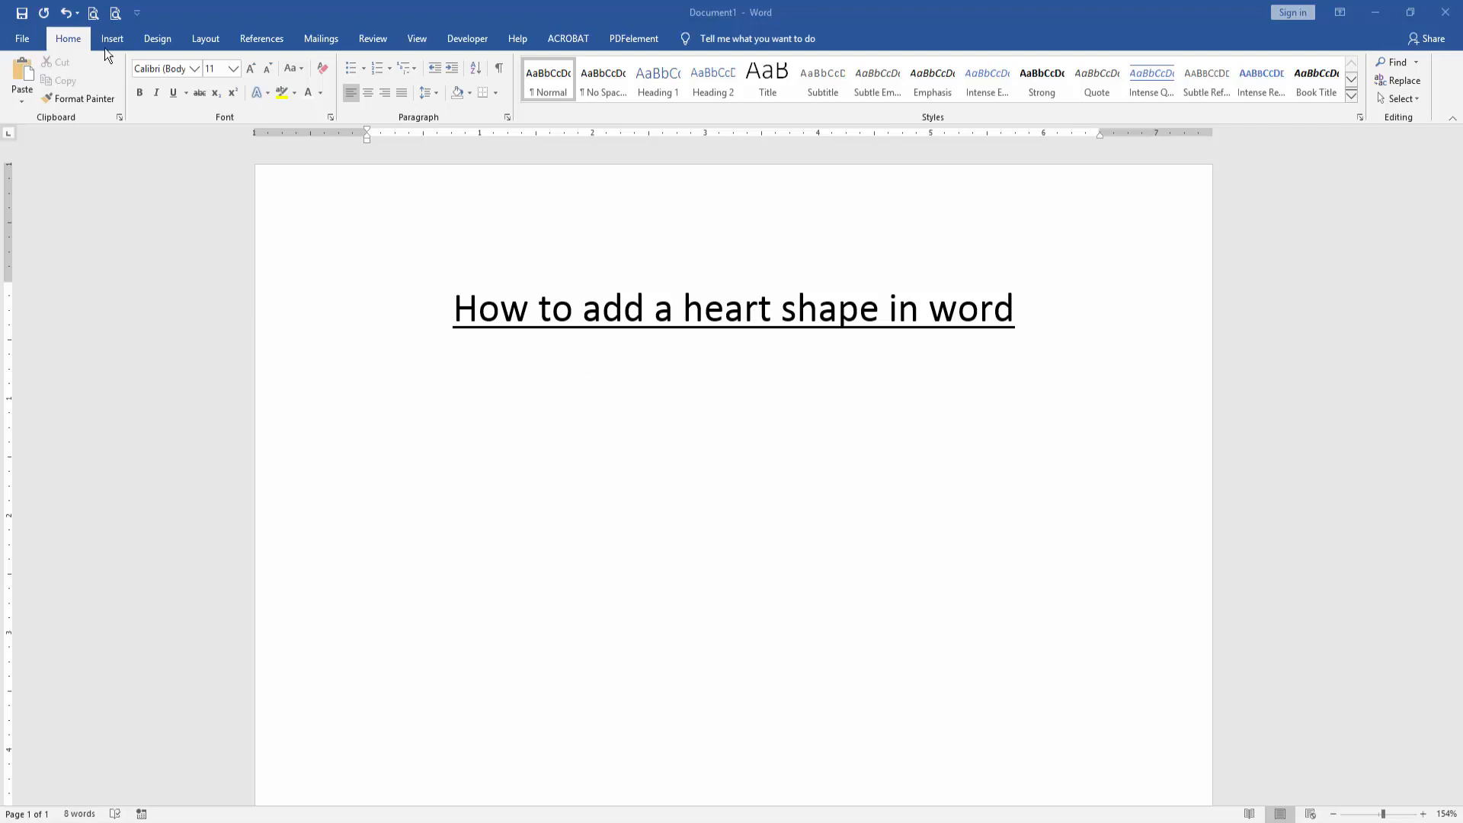
- Choose the Heart shape from the Basic Shapes gallery under Insert > Shapes
click(113, 38)
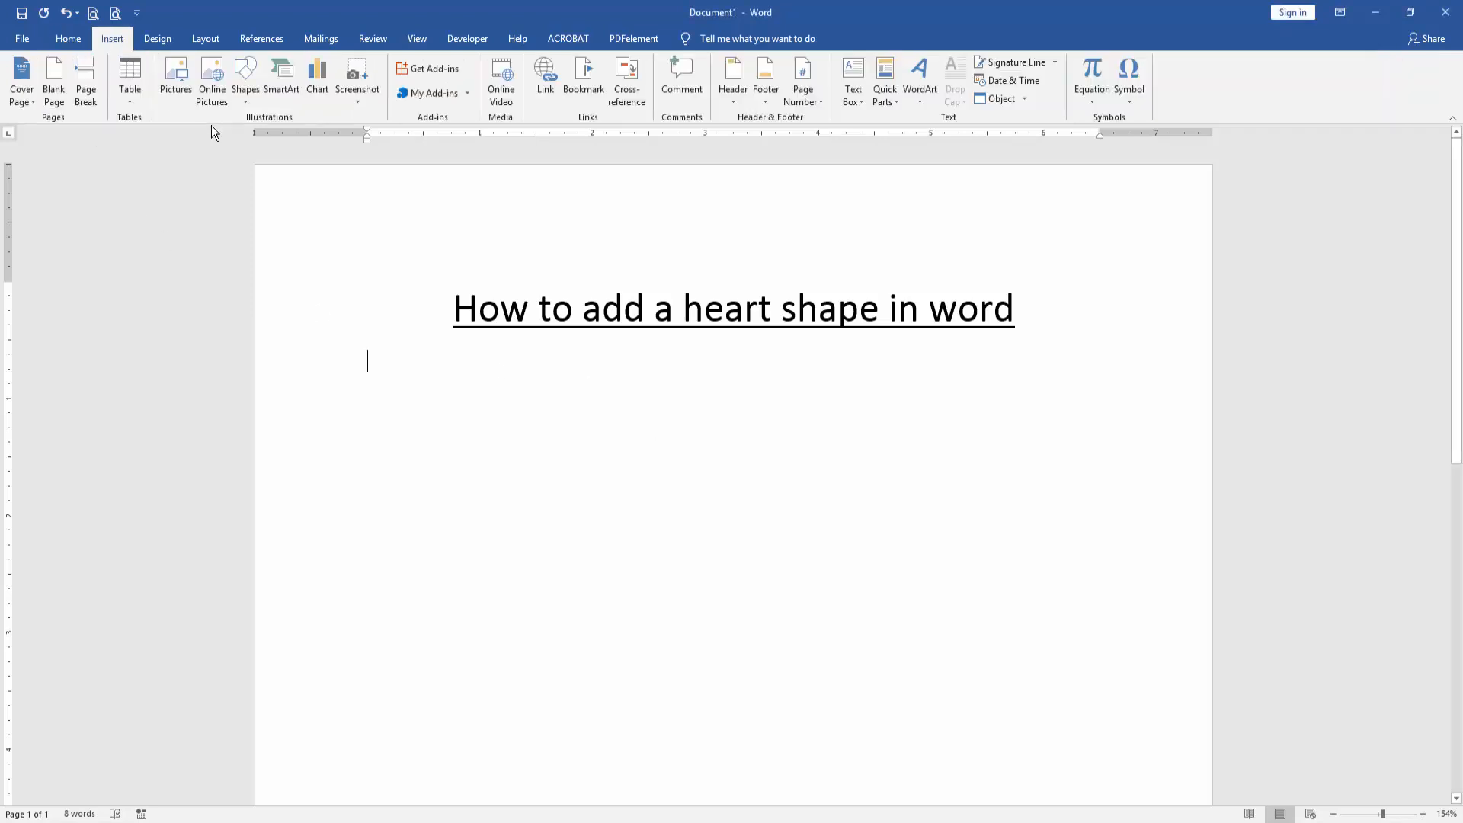
click(246, 80)
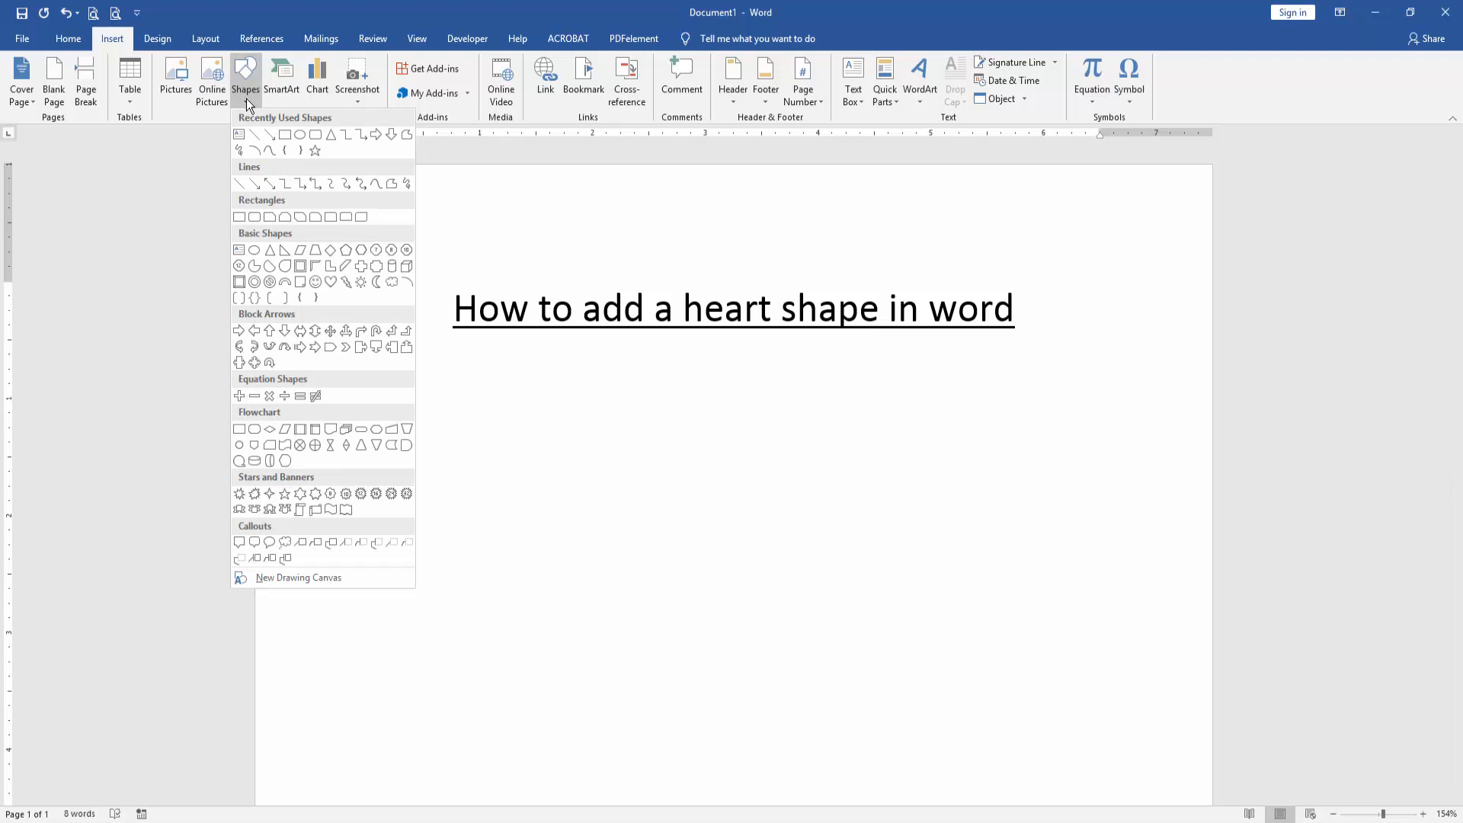
mouse_move(329, 282)
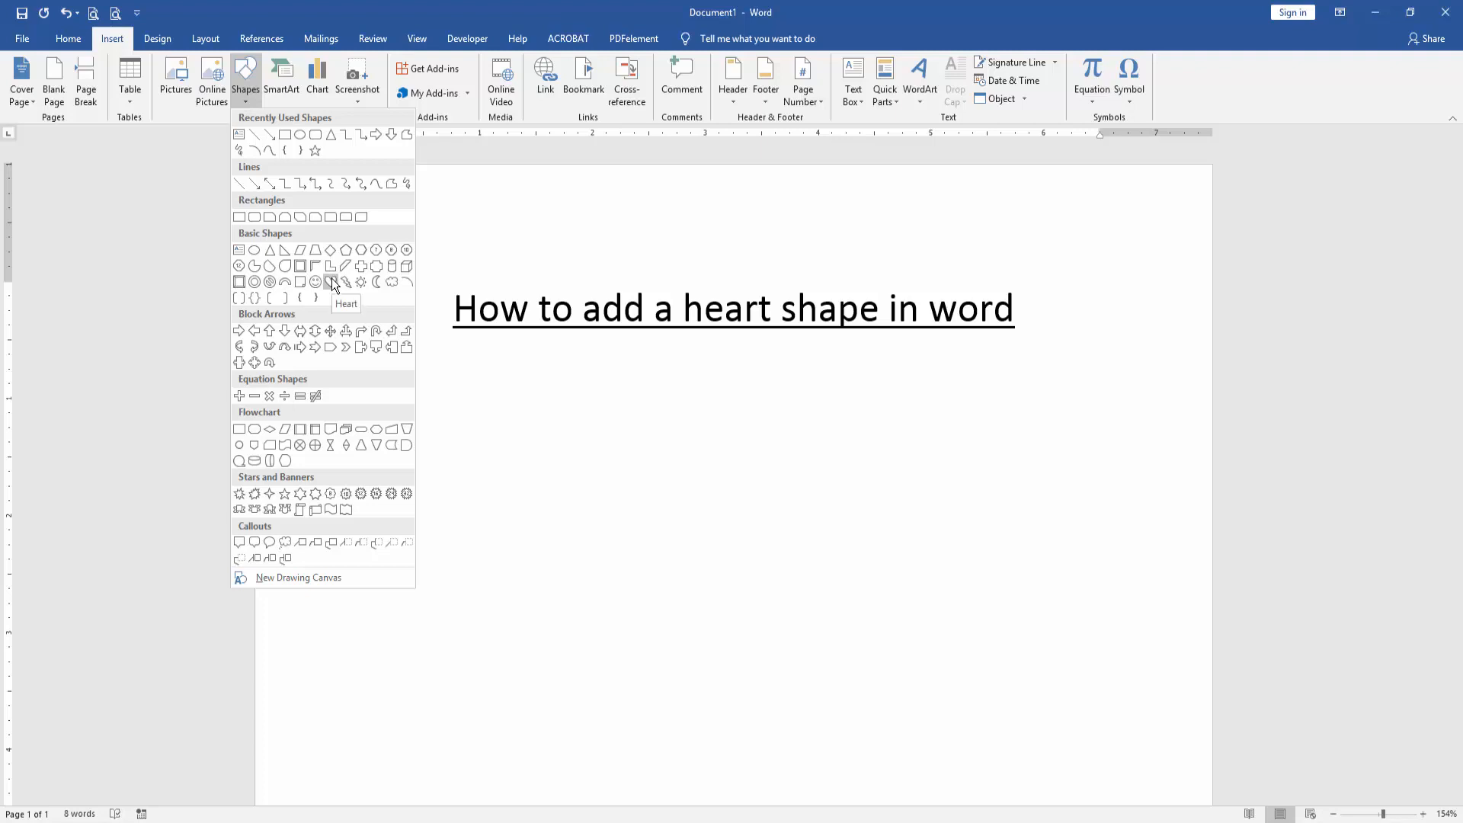
click(330, 282)
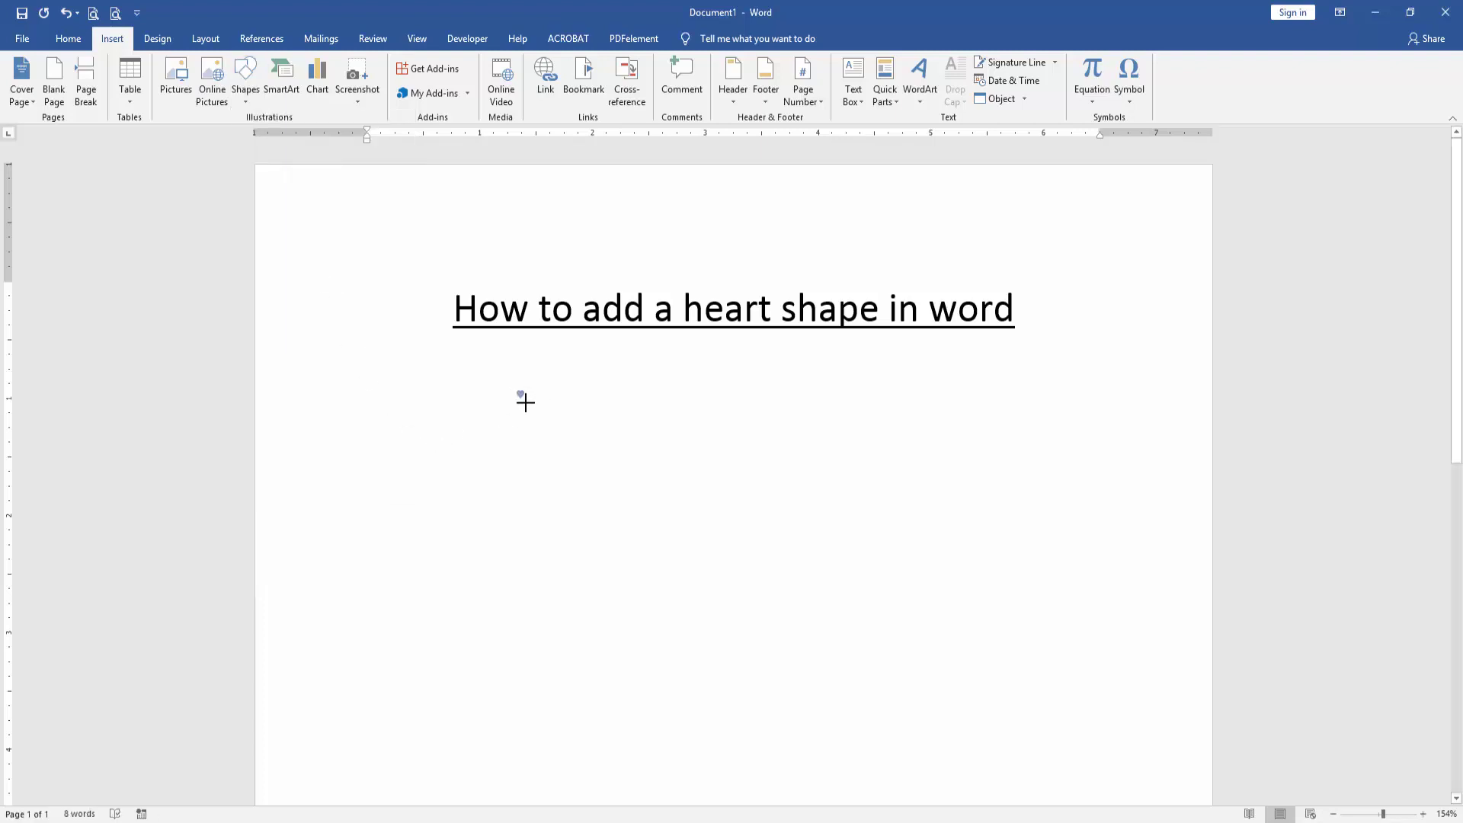
- Draw the blue heart on the page and nudge it to centre beneath the title
drag(524, 401, 666, 594)
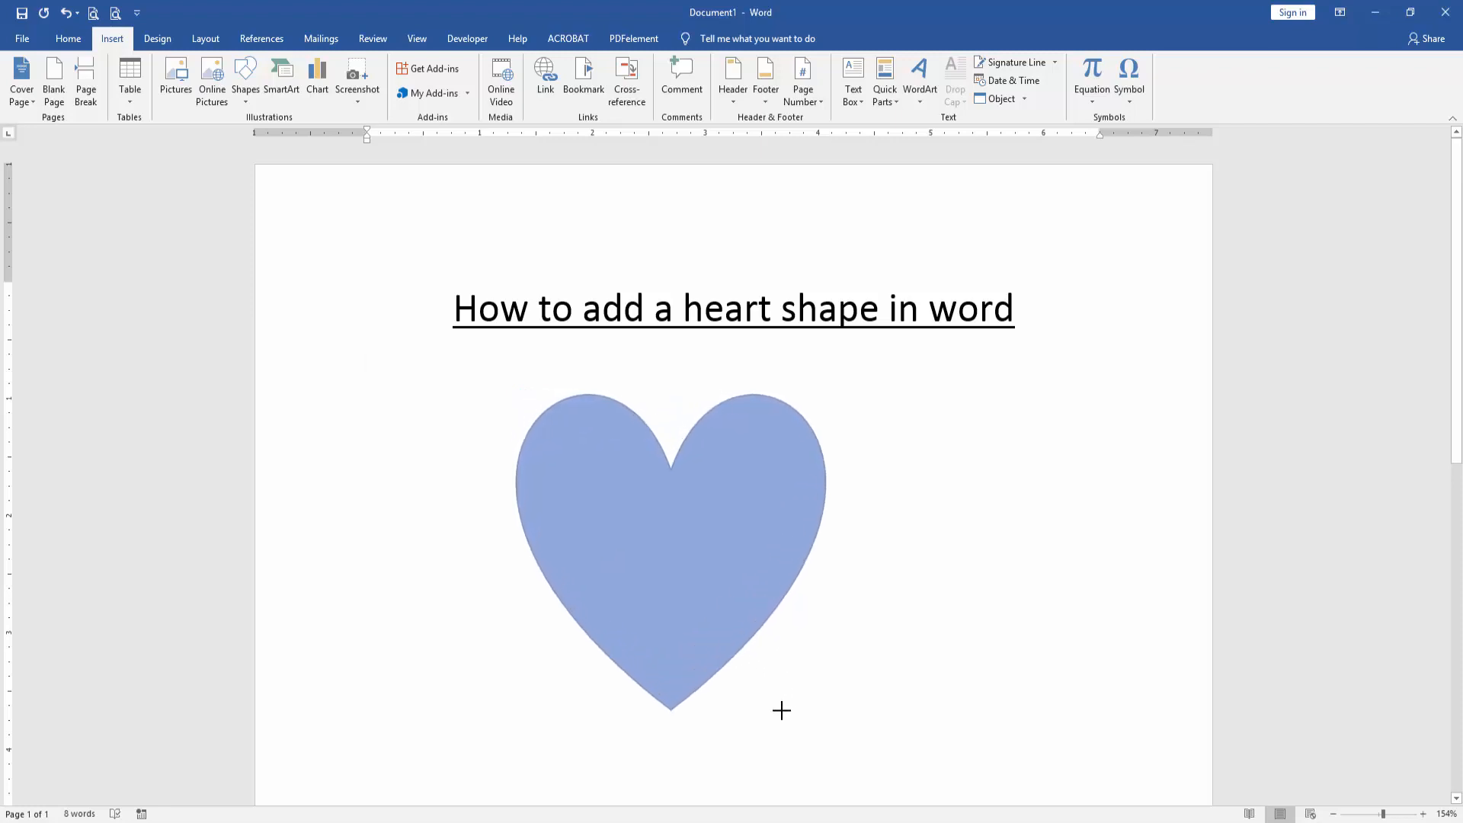
click(716, 527)
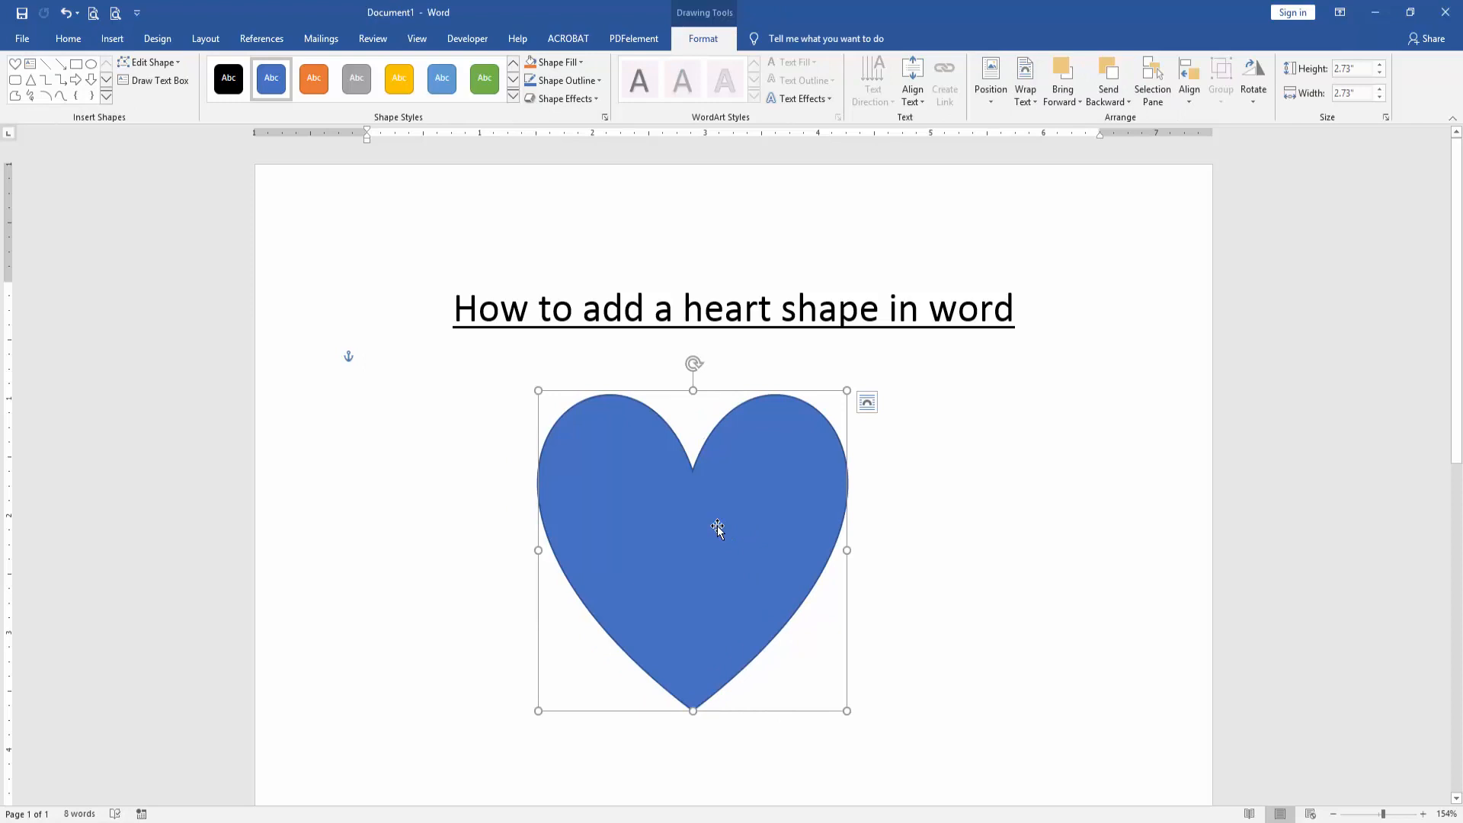
drag(718, 530, 777, 518)
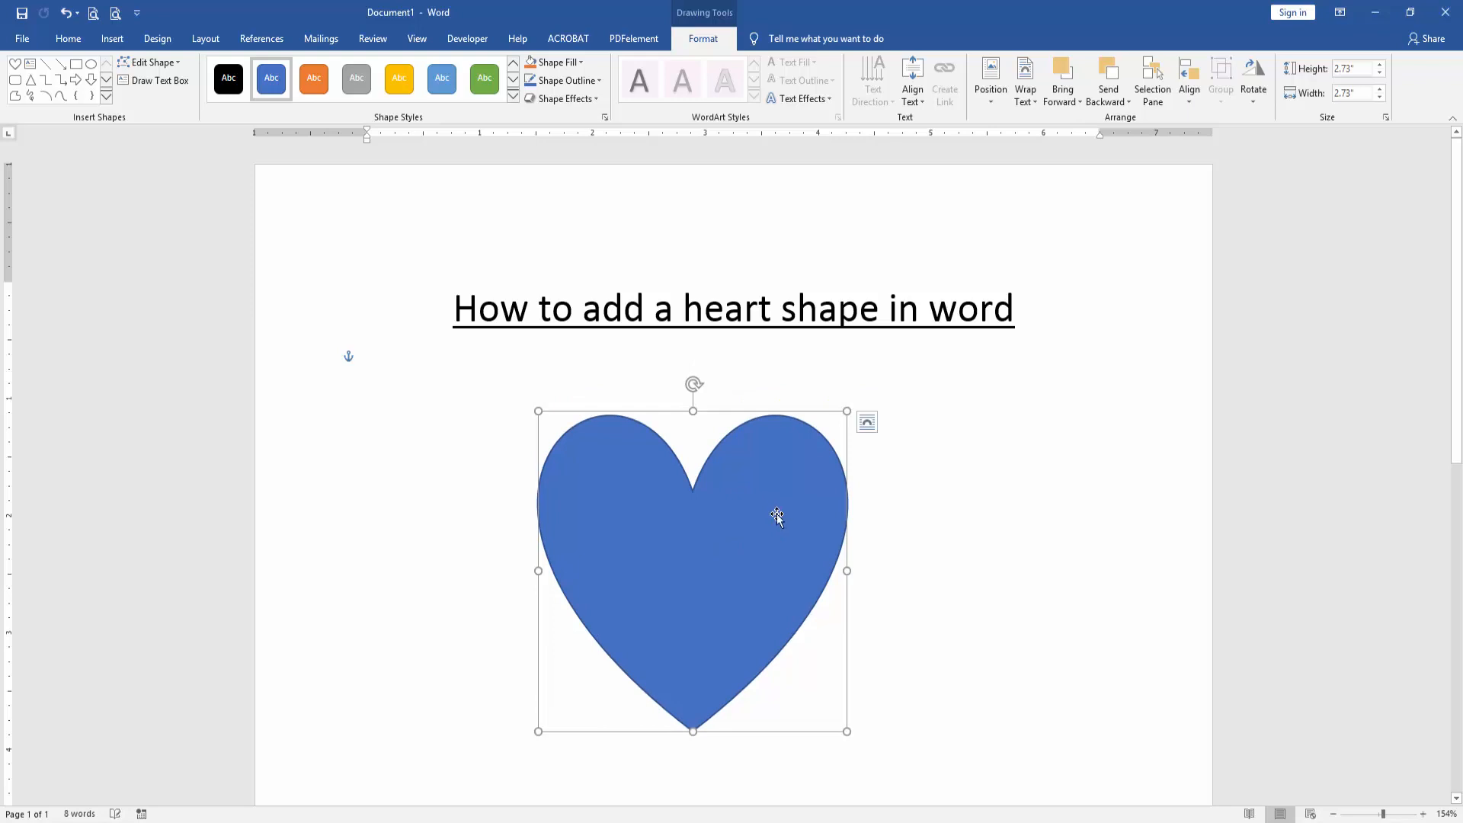
mouse_move(557, 119)
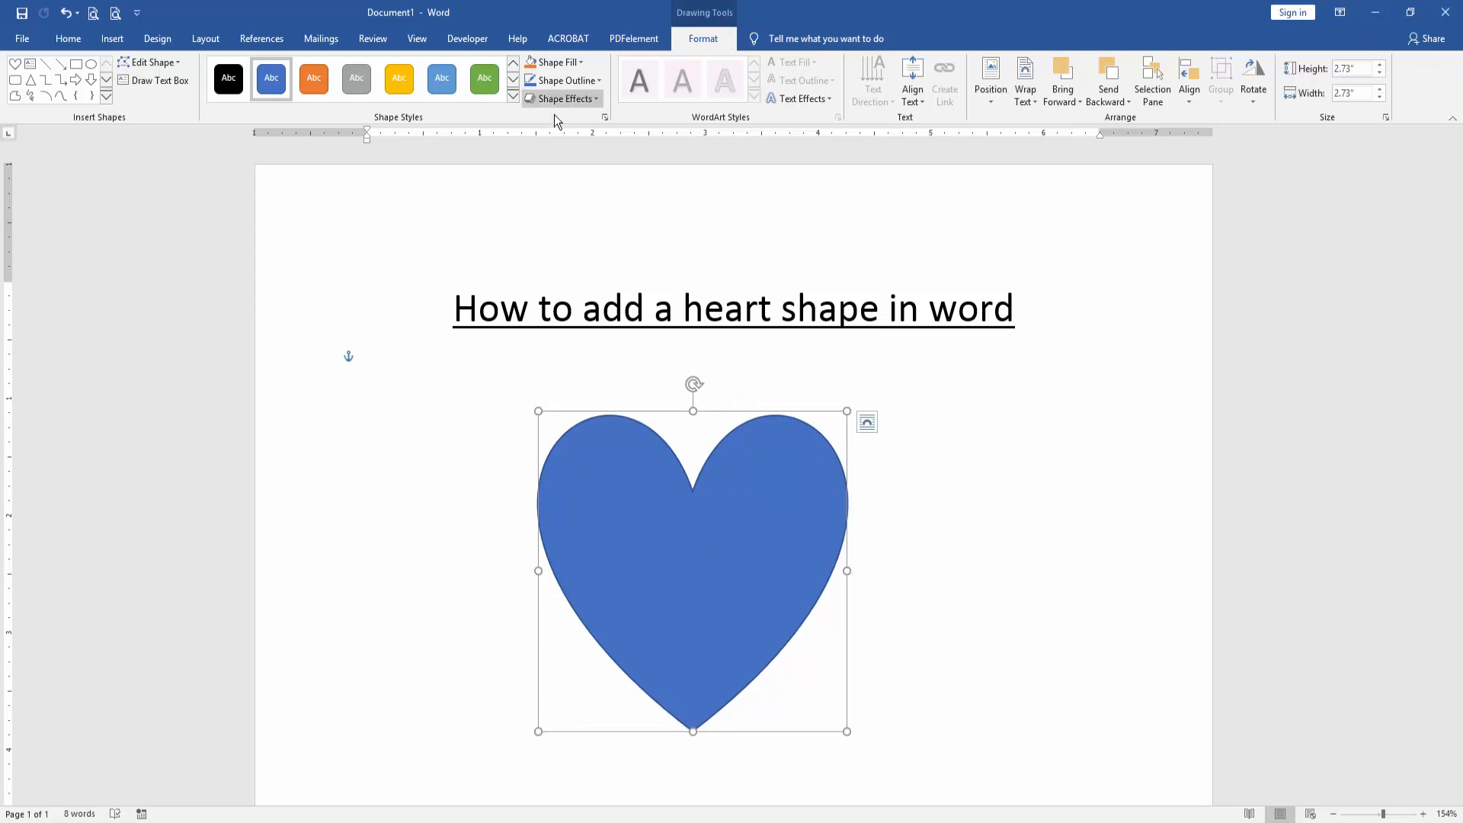
mouse_move(514, 115)
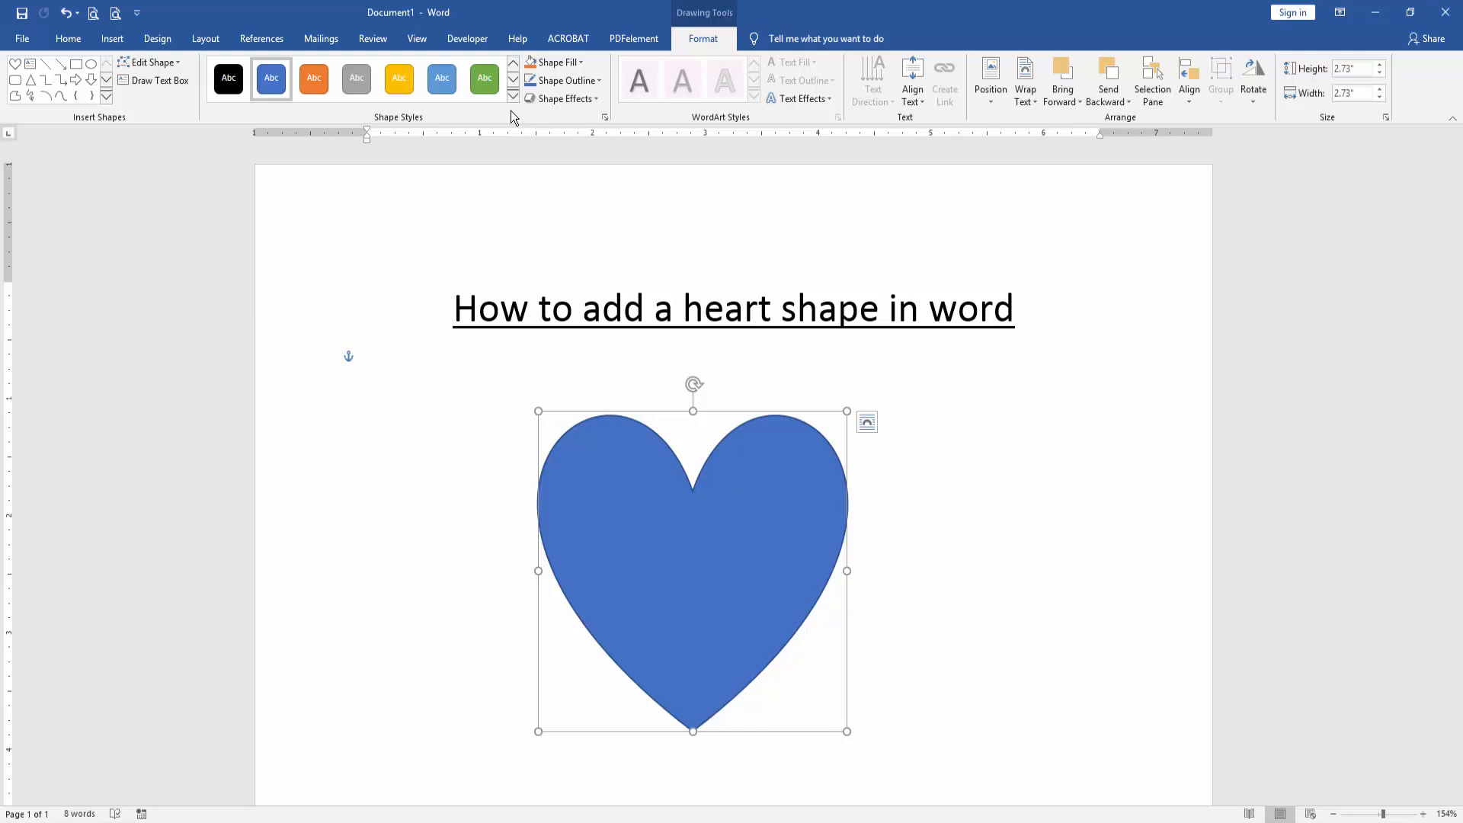
mouse_move(512, 97)
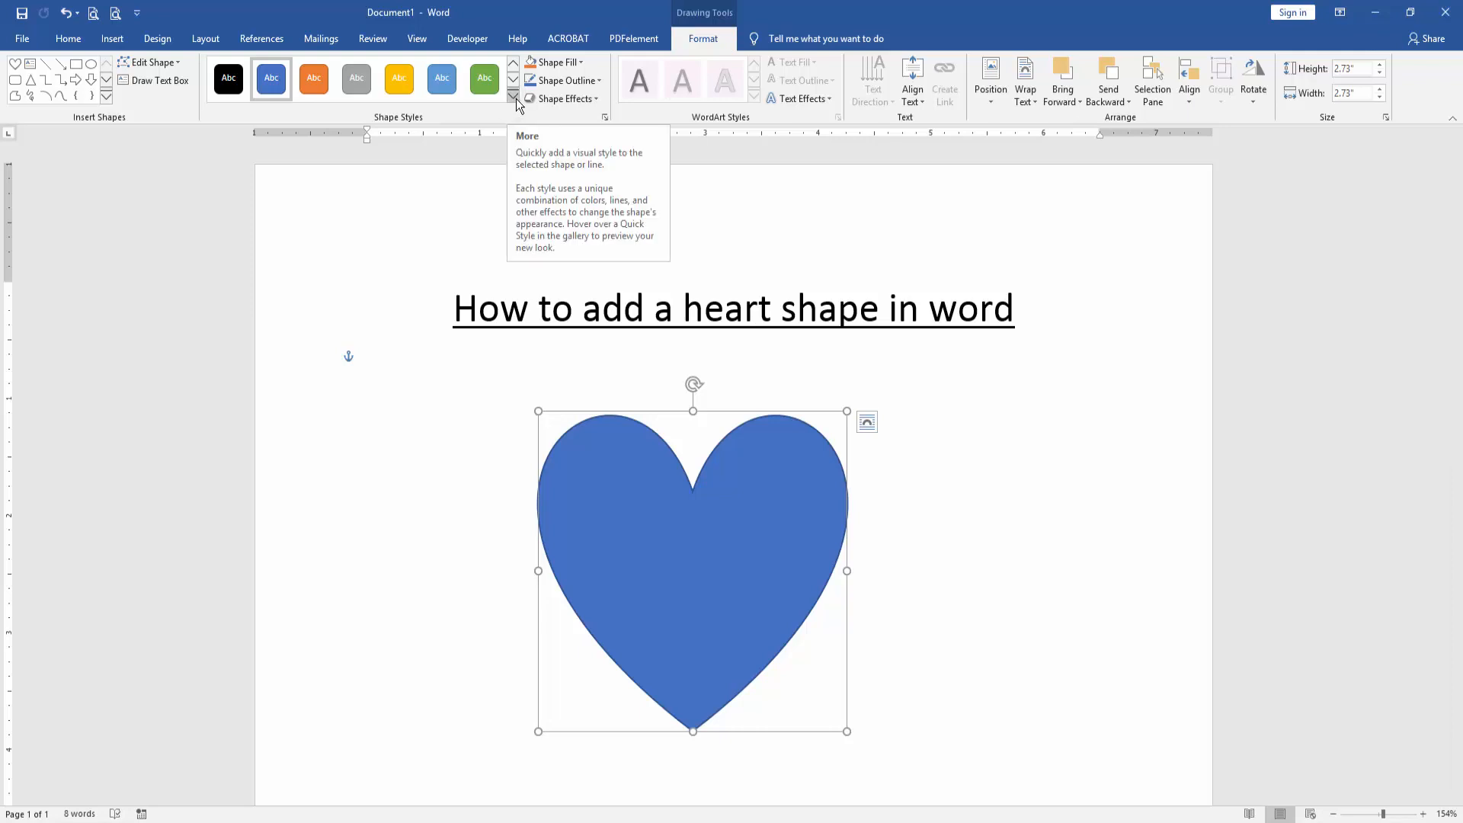
- Apply the gold gradient preset from the Shape Styles gallery to the heart
click(513, 97)
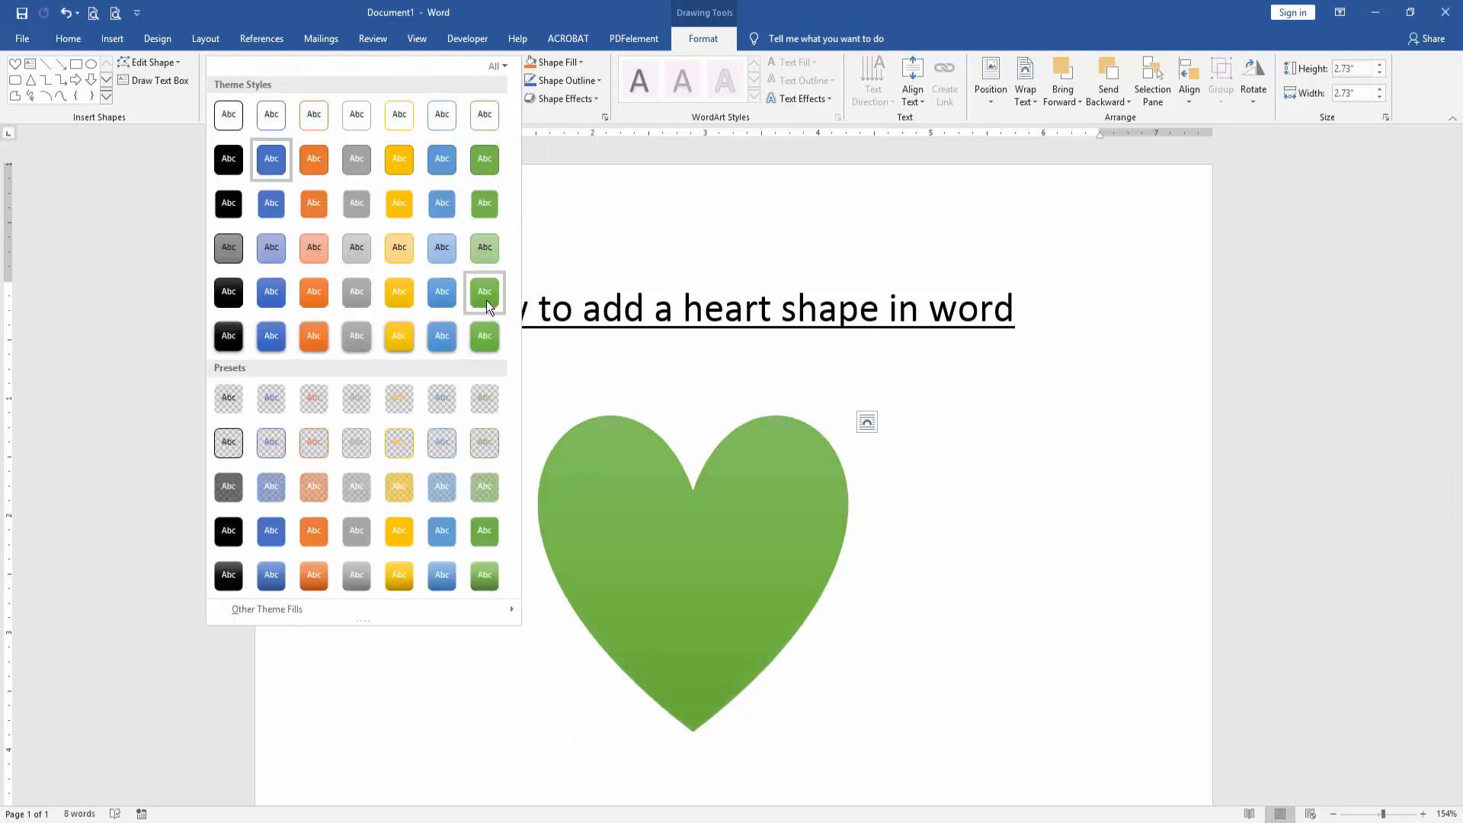
click(440, 335)
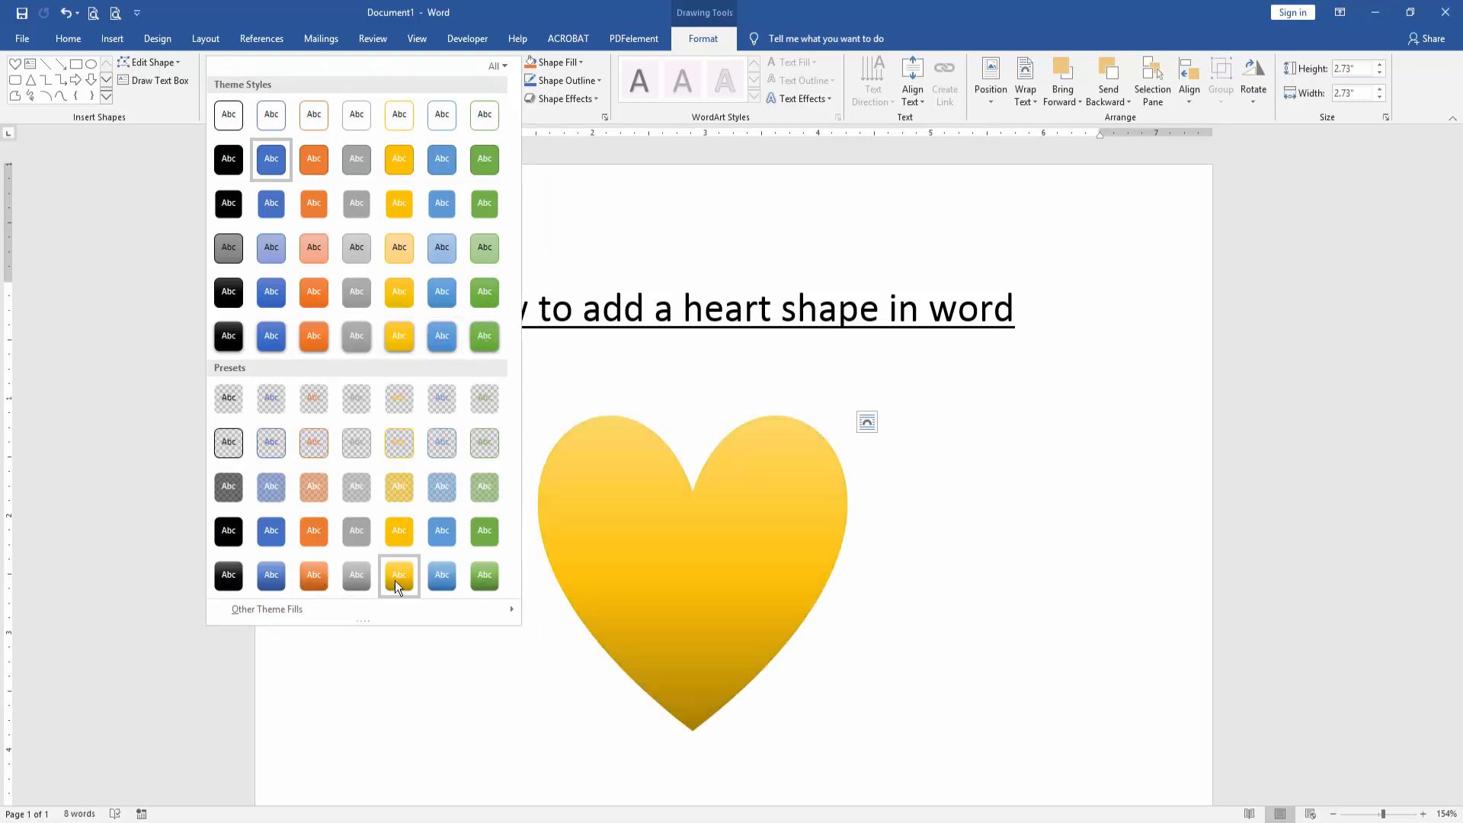
click(399, 575)
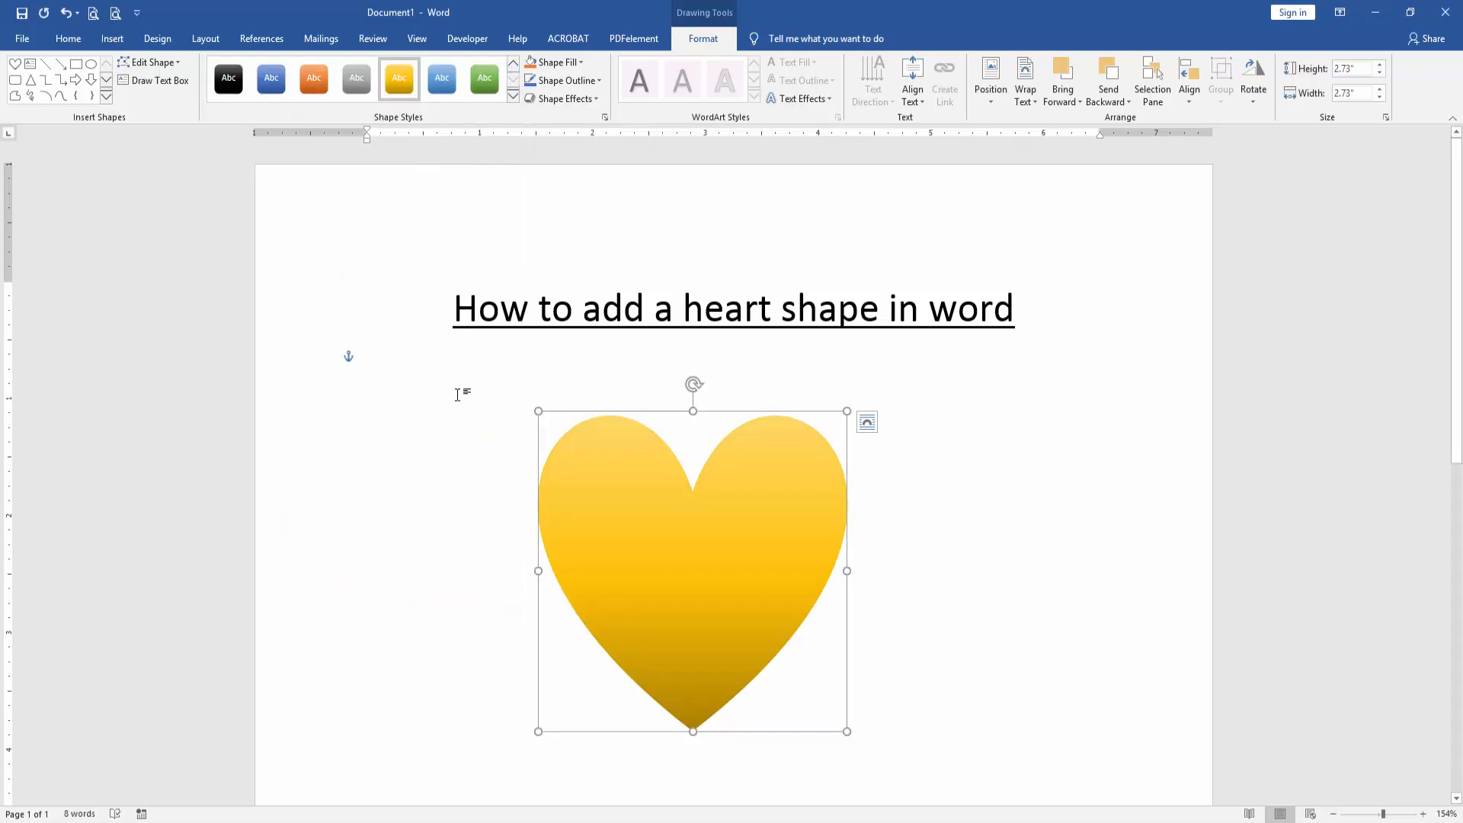
- Add a Reflection variation from Shape Effects so the heart mirrors beneath itself
click(564, 99)
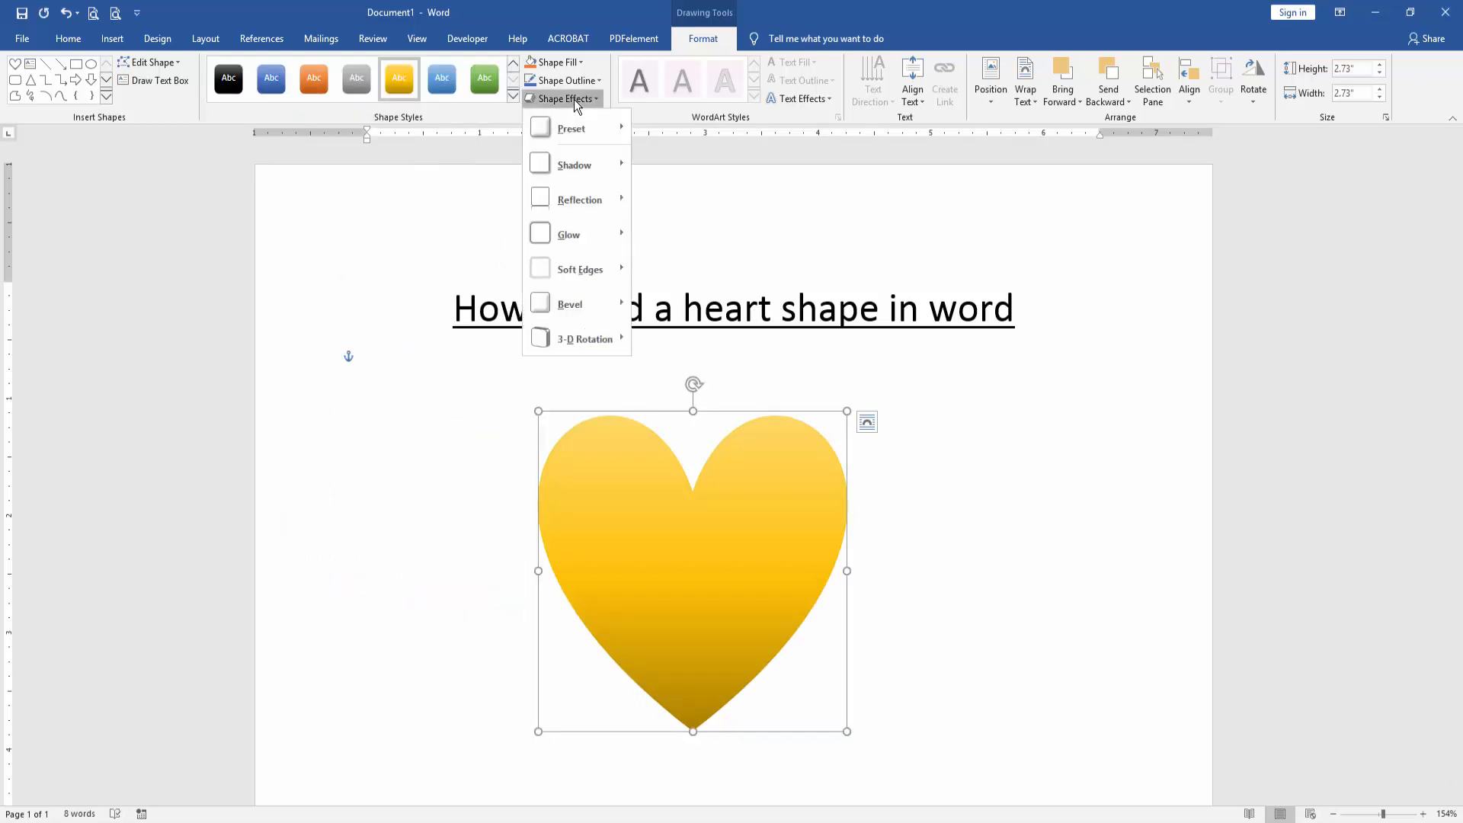
click(573, 128)
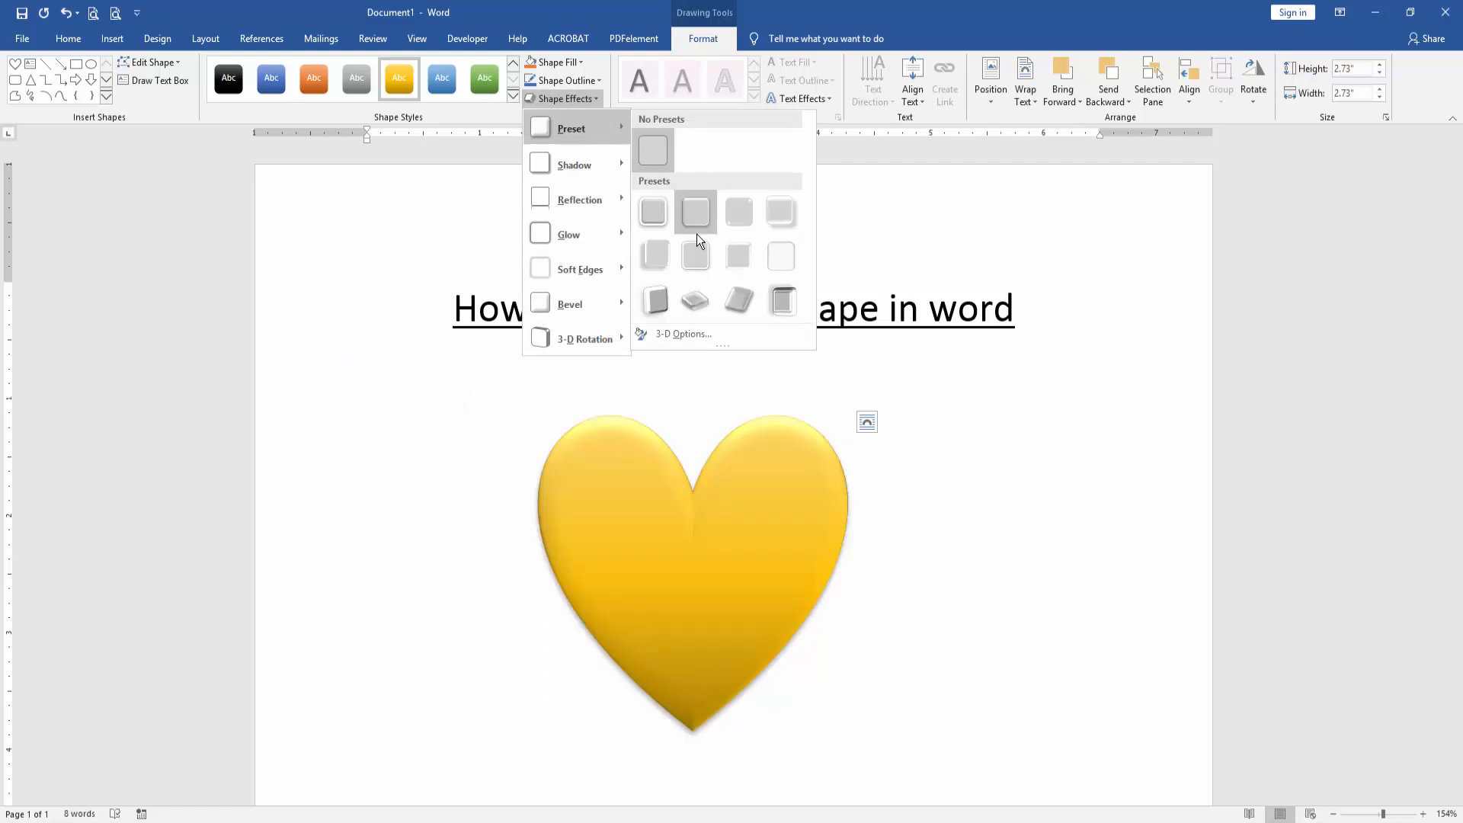
click(573, 165)
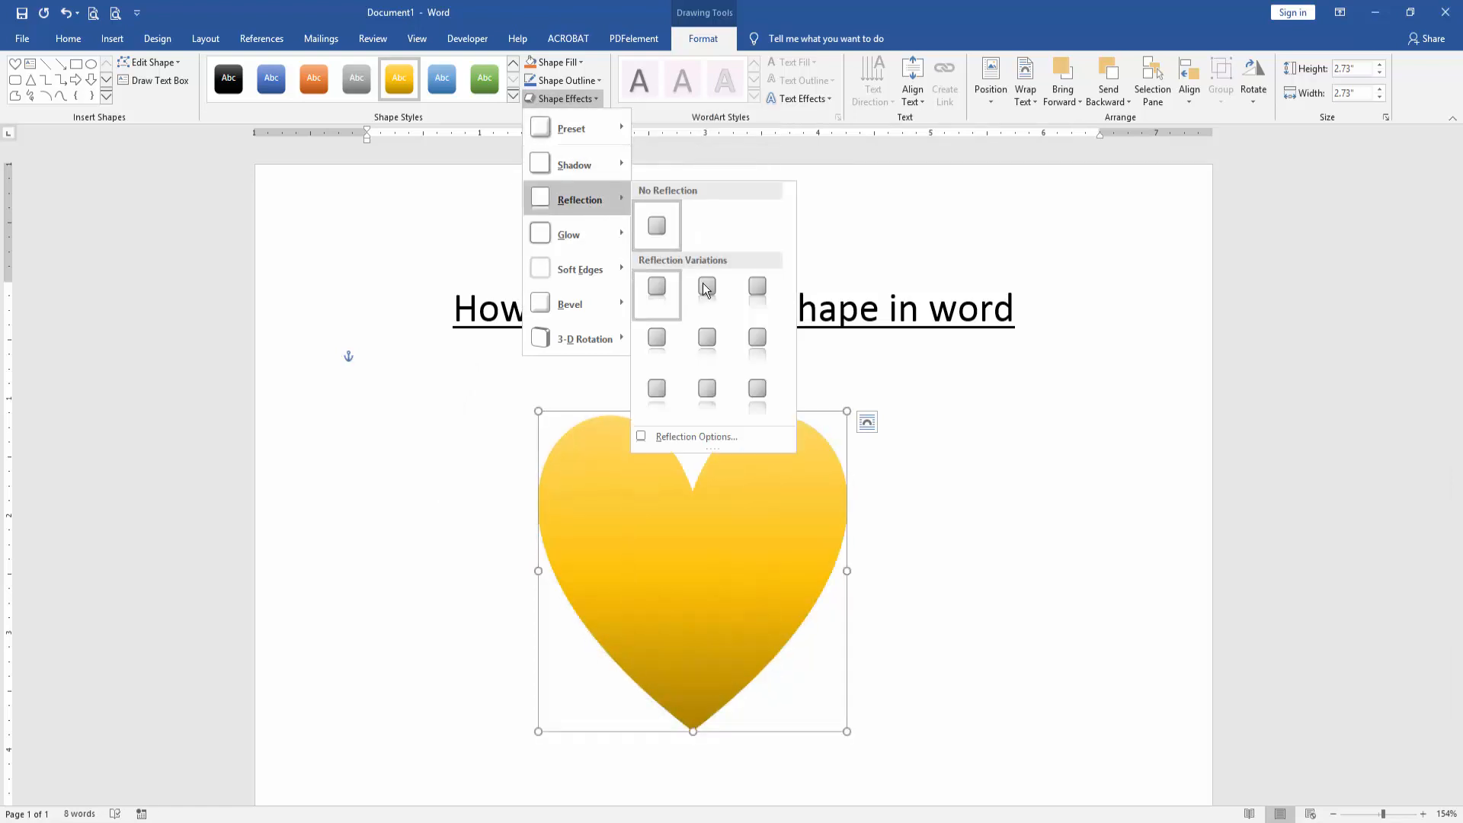
click(707, 288)
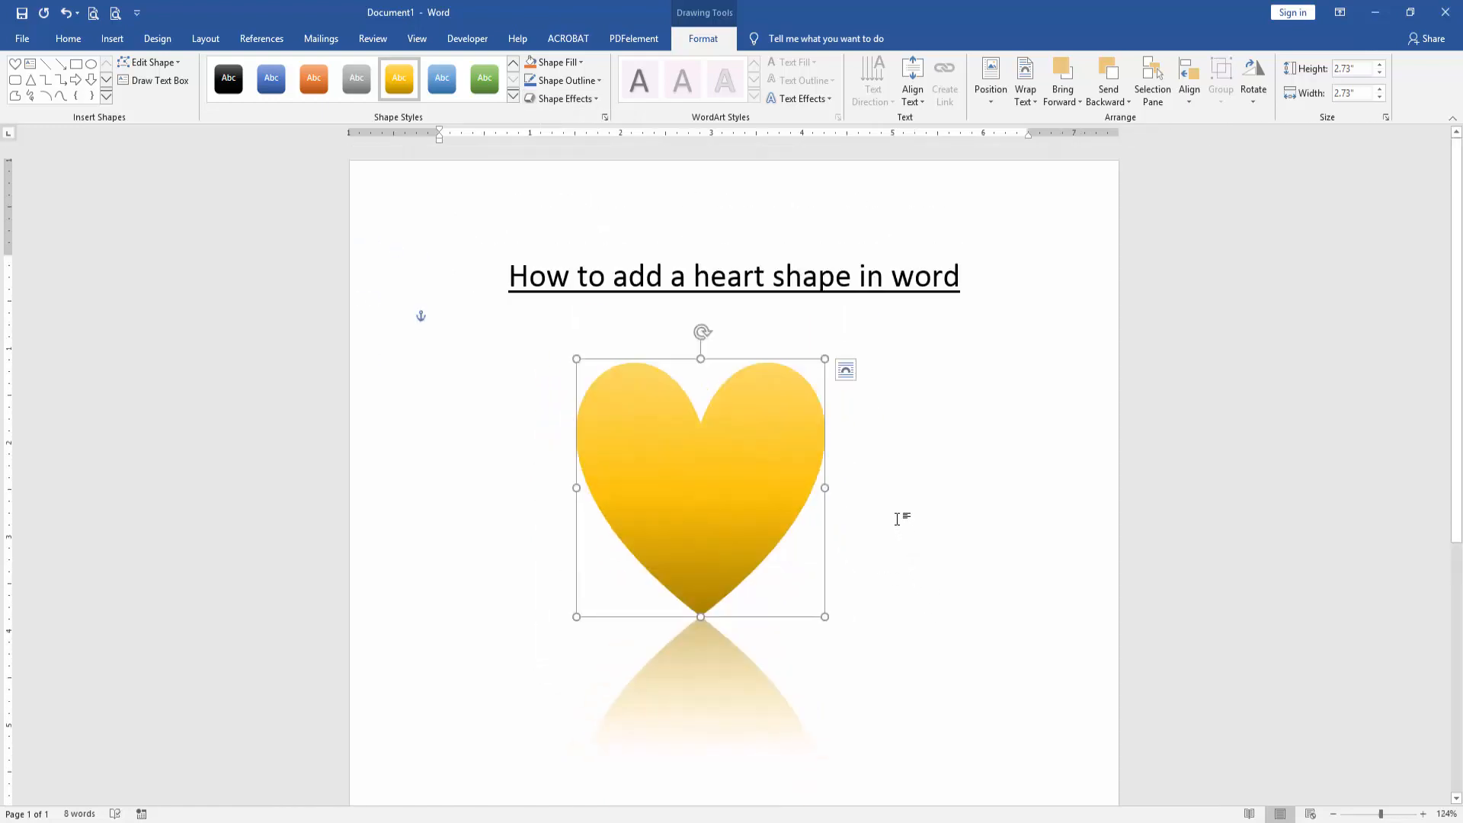
mouse_move(893, 515)
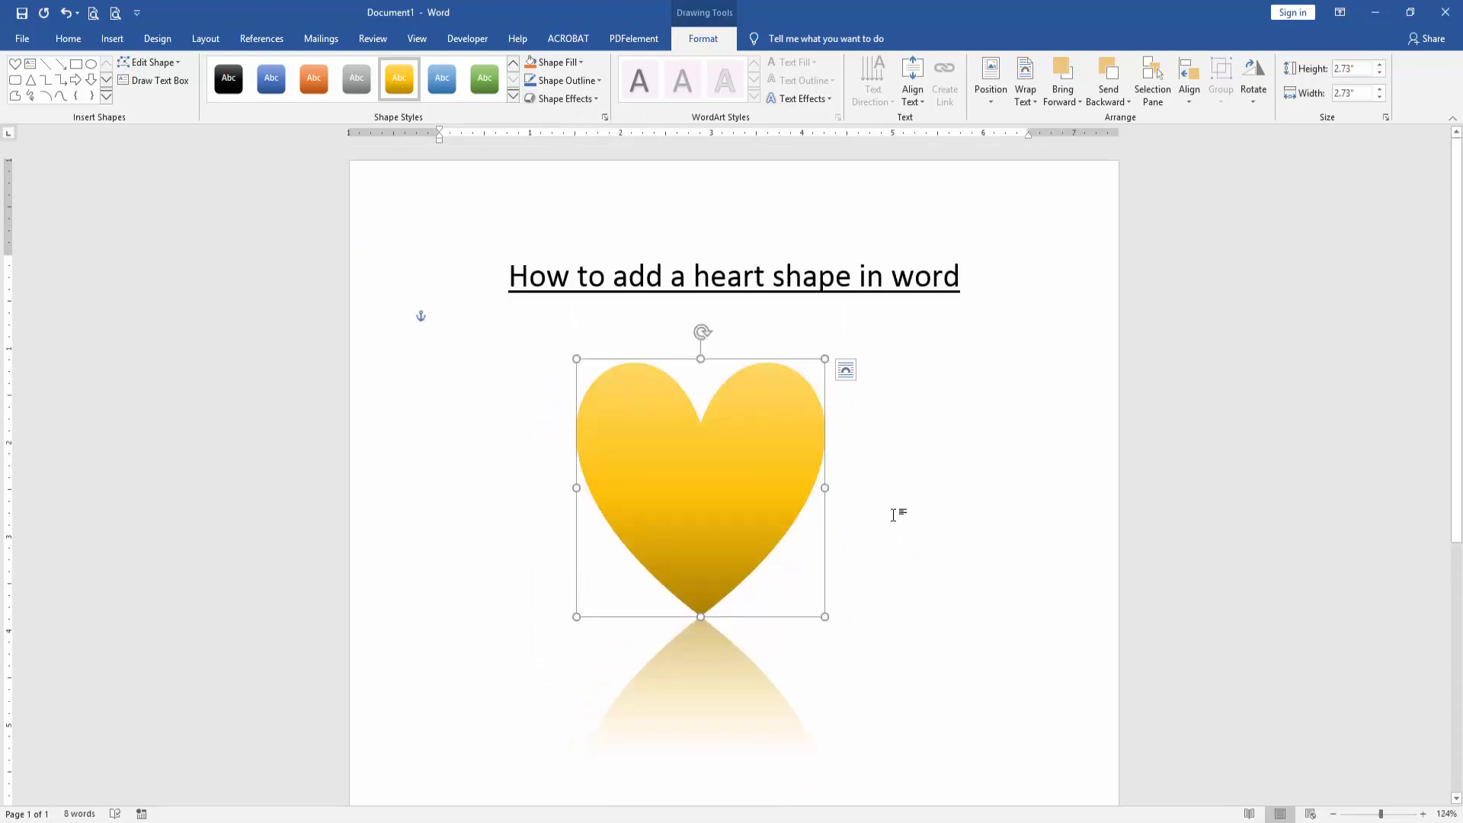
mouse_move(669, 547)
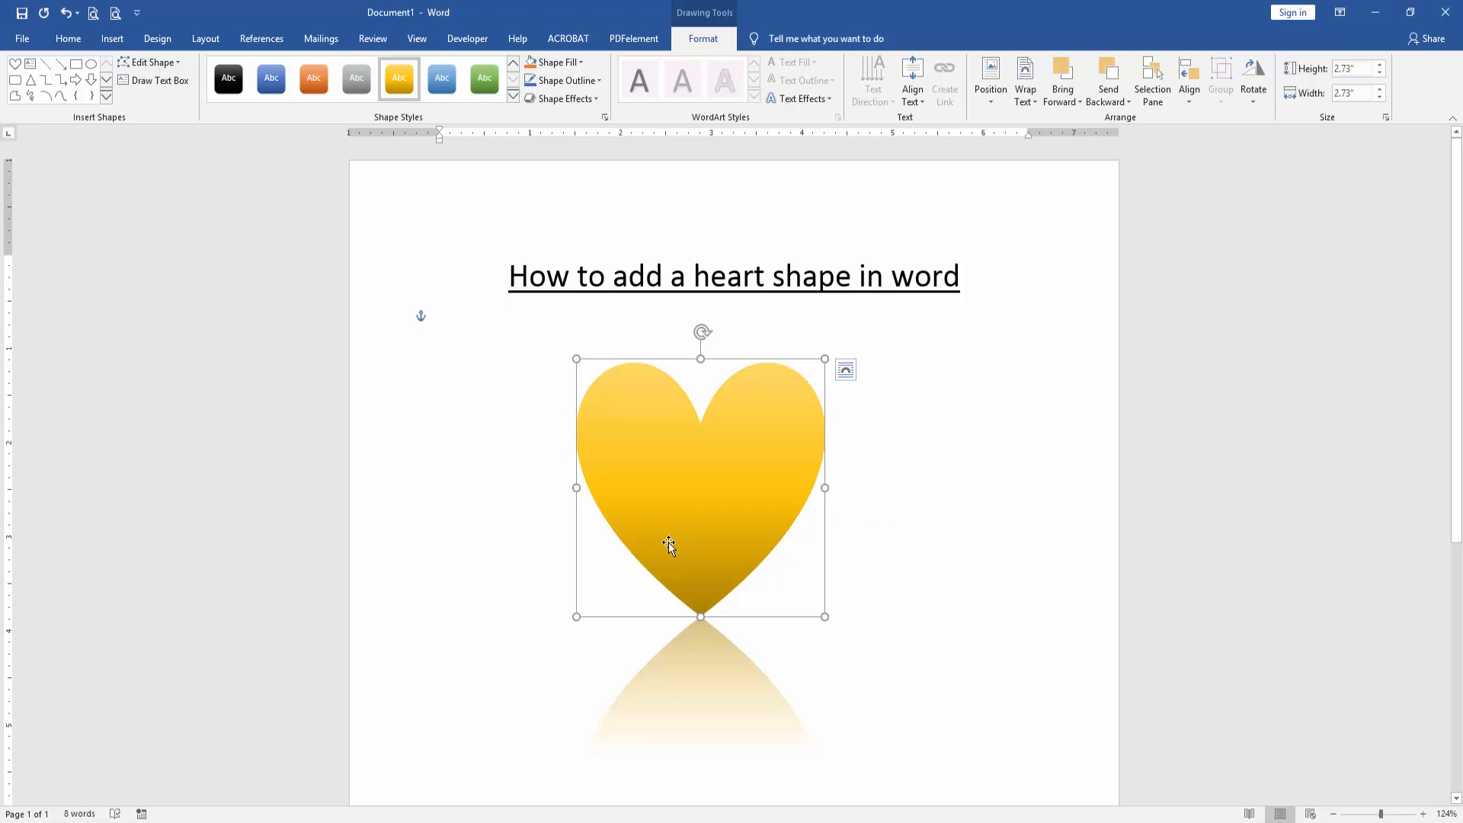